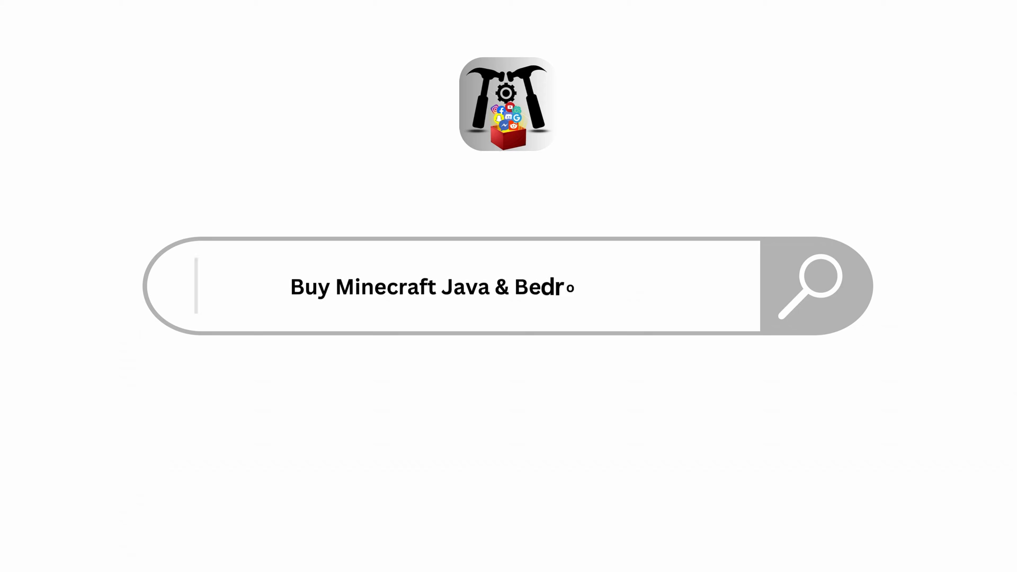
Launch and maximize Chrome, then search Google for 'minecraft'
{"action": "type", "text": "rock Edition"}
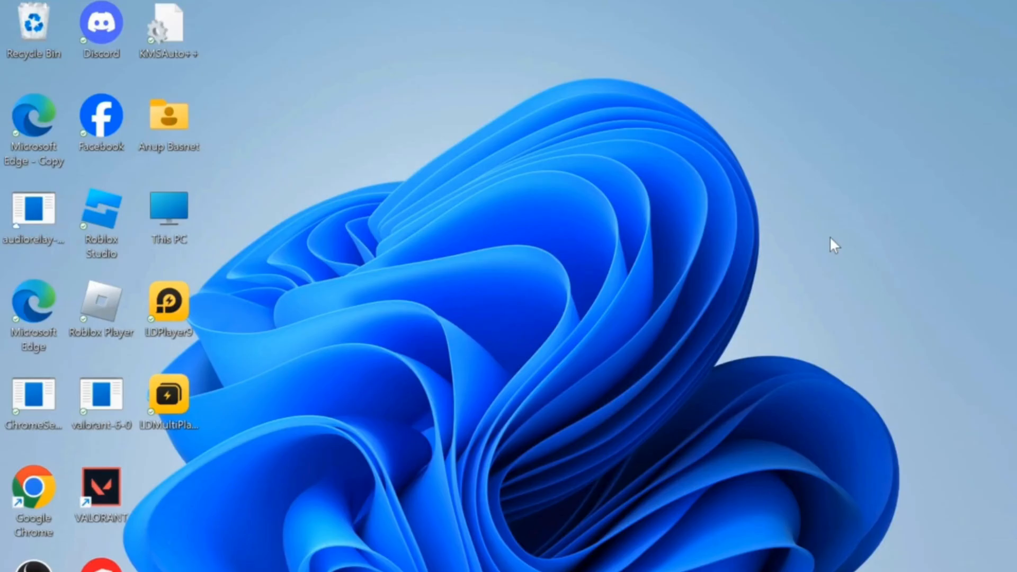
{"action": "mouse_move", "coordinate": [61, 482]}
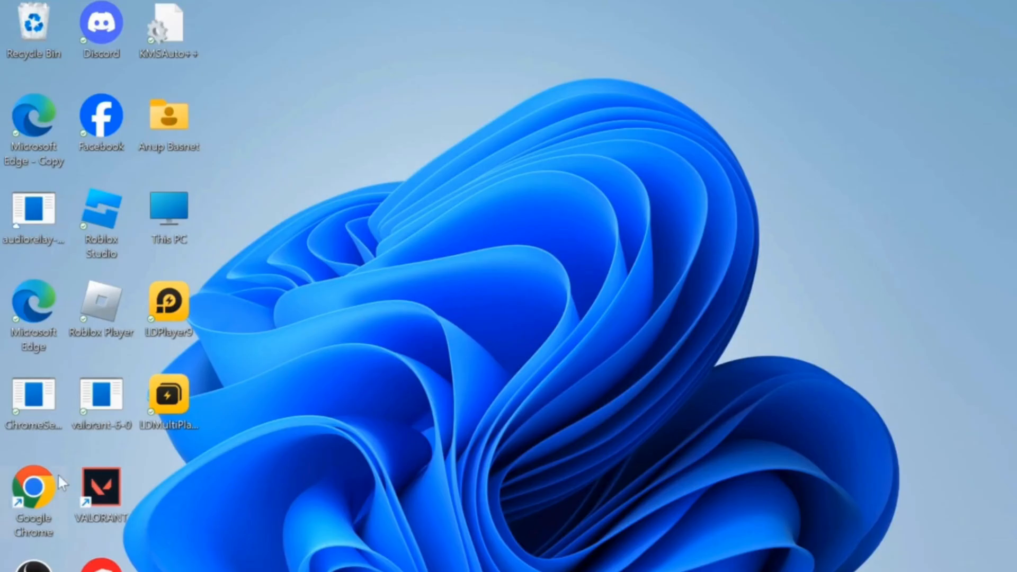
{"action": "double_click", "coordinate": [33, 483]}
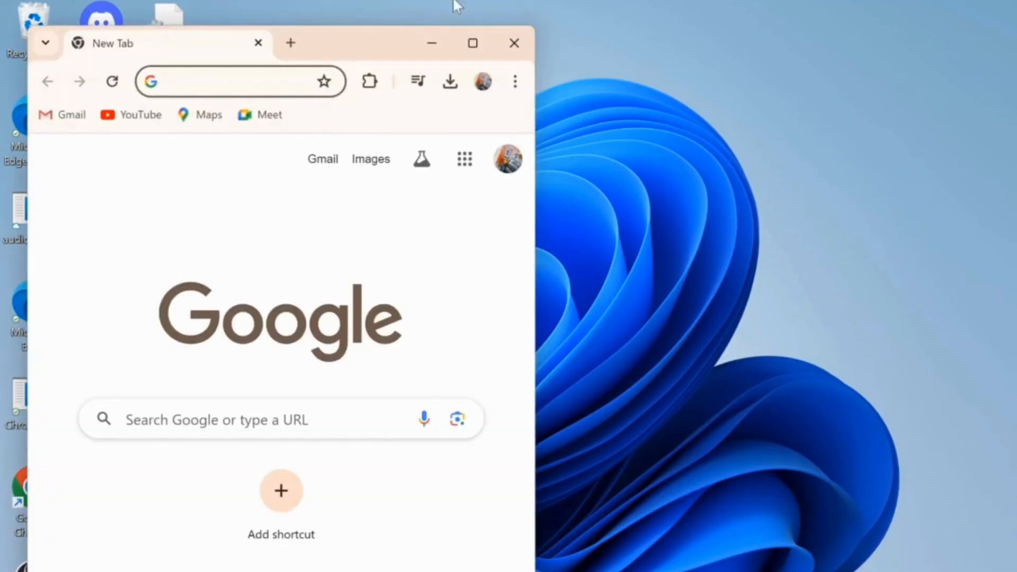
{"action": "left_click", "coordinate": [472, 43]}
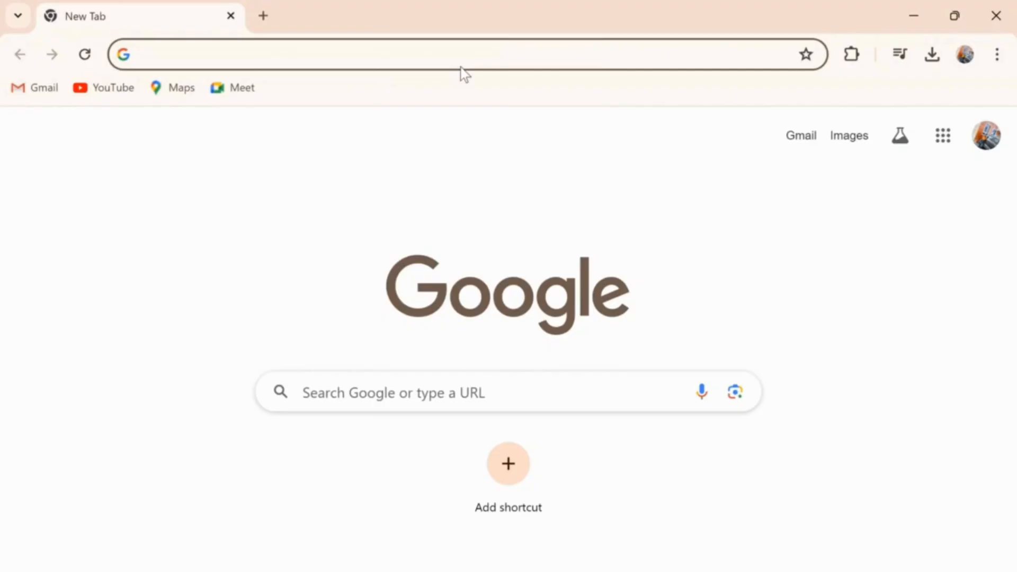
{"action": "type", "text": "minecraft&oq=minecraft&gs_lcrp=EgZjaHJvbWUqBwgAEAAYjwlyBwgAEAAYjwlyDwgBEC4Y..."}
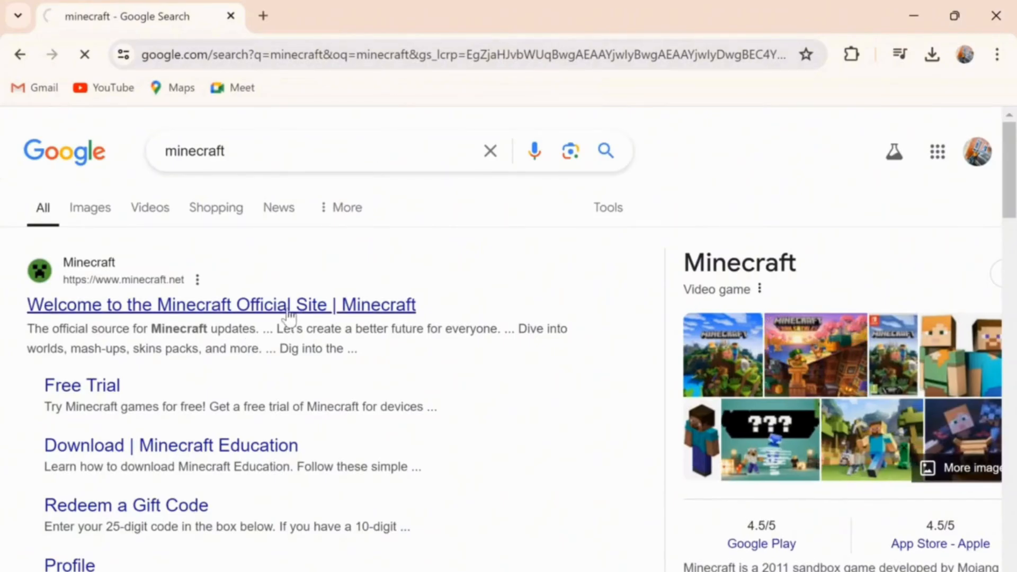
Open the 'Welcome to the Minecraft Official Site' result and browse its 50% off game listings
{"action": "left_click", "coordinate": [220, 305]}
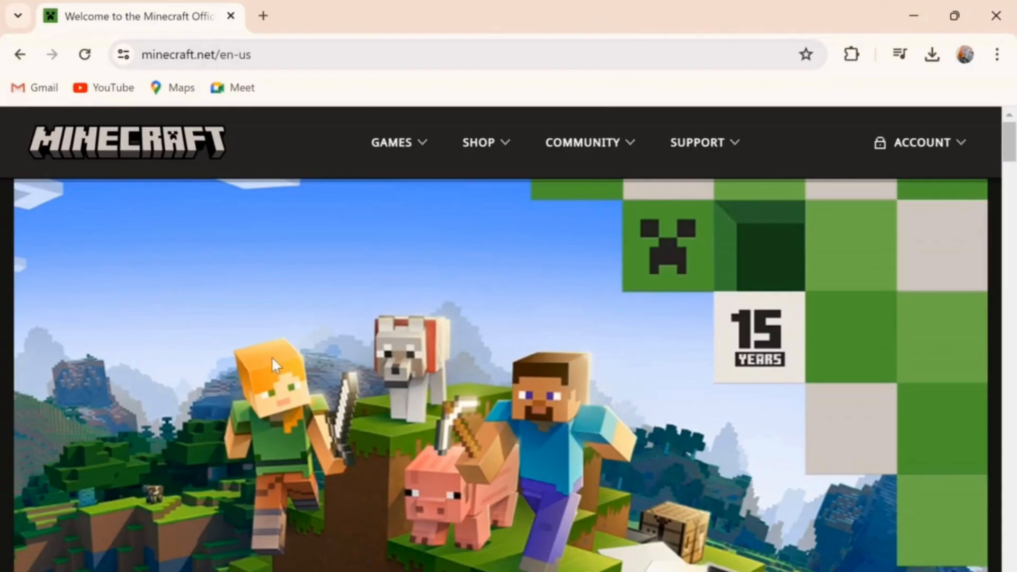
{"action": "scroll", "scroll_direction": "down", "scroll_amount": 3}
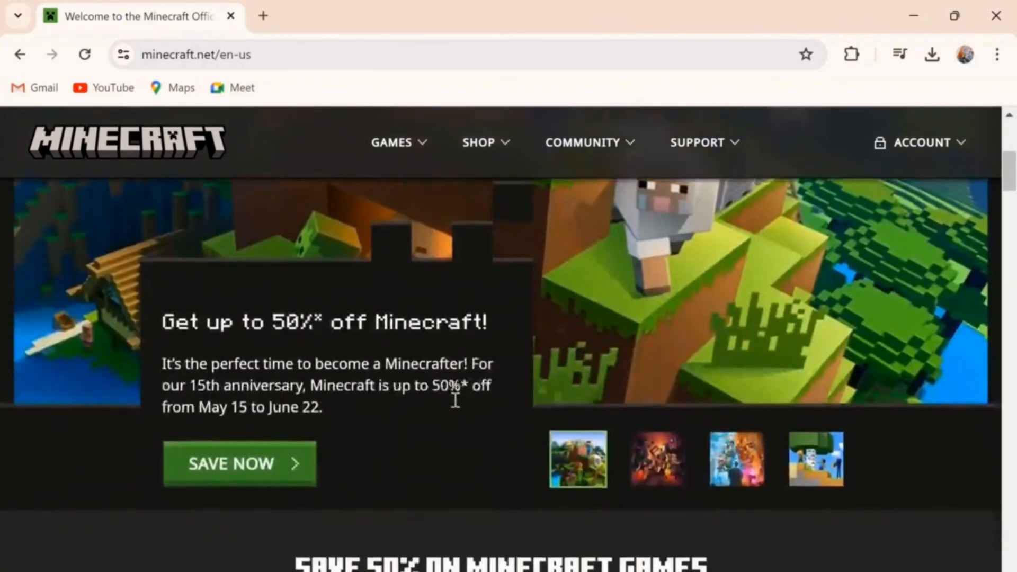
{"action": "scroll", "scroll_direction": "down", "scroll_amount": 3}
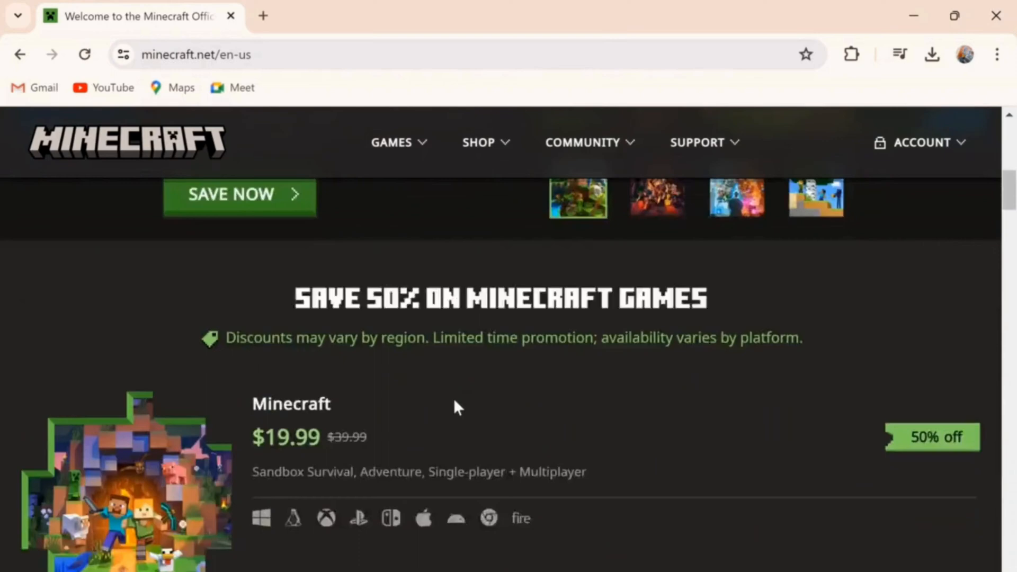
{"action": "scroll", "scroll_direction": "down", "scroll_amount": 3}
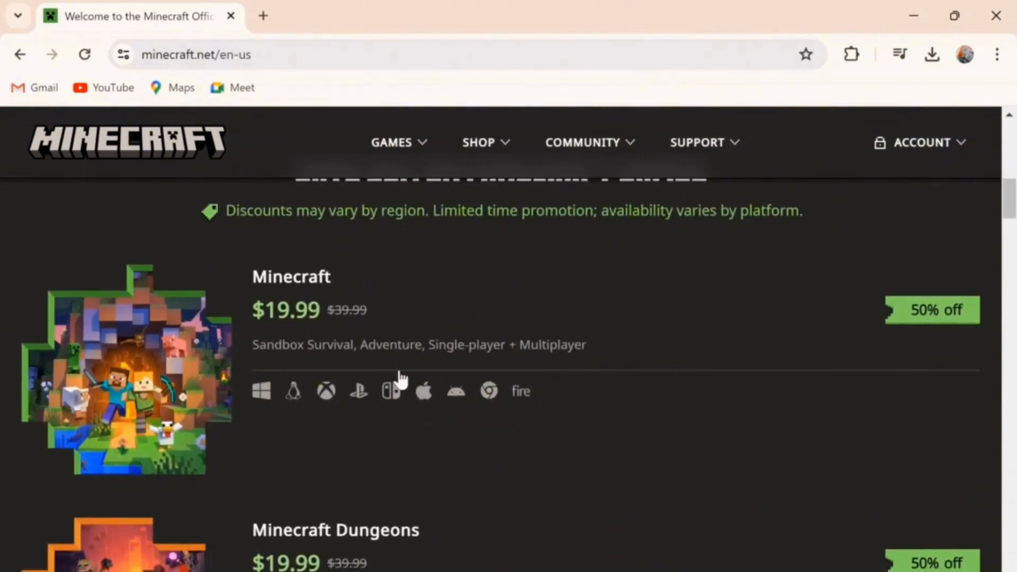
{"action": "mouse_move", "coordinate": [389, 490]}
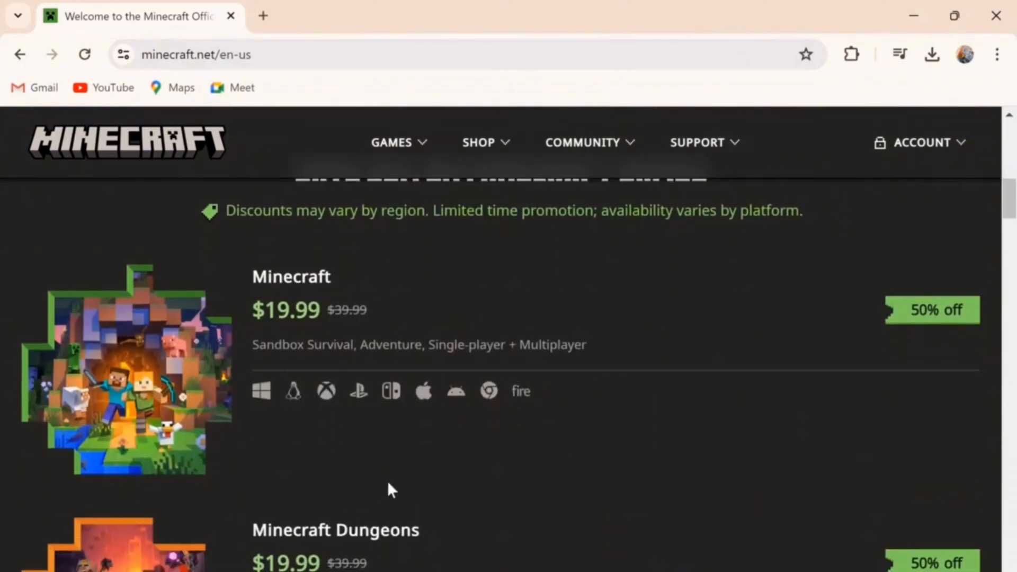
{"action": "scroll", "scroll_direction": "down", "scroll_amount": 3}
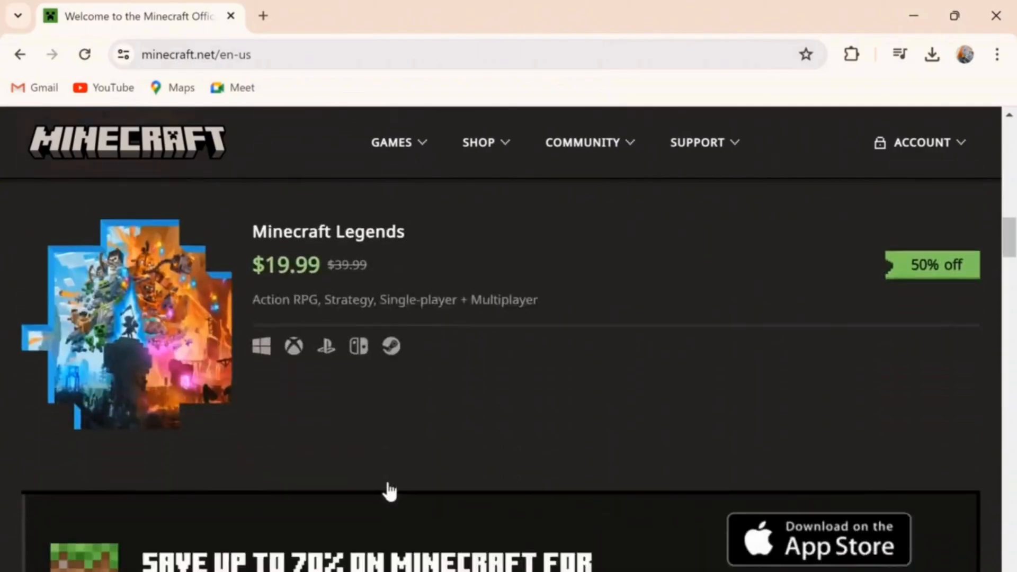
{"action": "scroll", "scroll_direction": "up", "scroll_amount": 3}
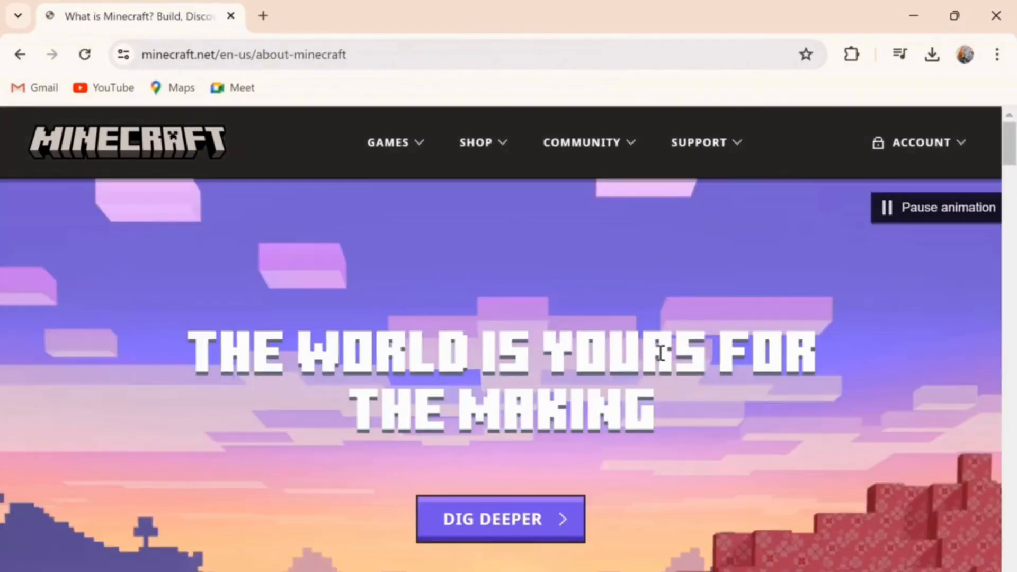
Scroll to Platforms + Features and choose BUY NOW for WINDOWS/MAC/LINUX
{"action": "scroll", "scroll_direction": "down", "scroll_amount": 3}
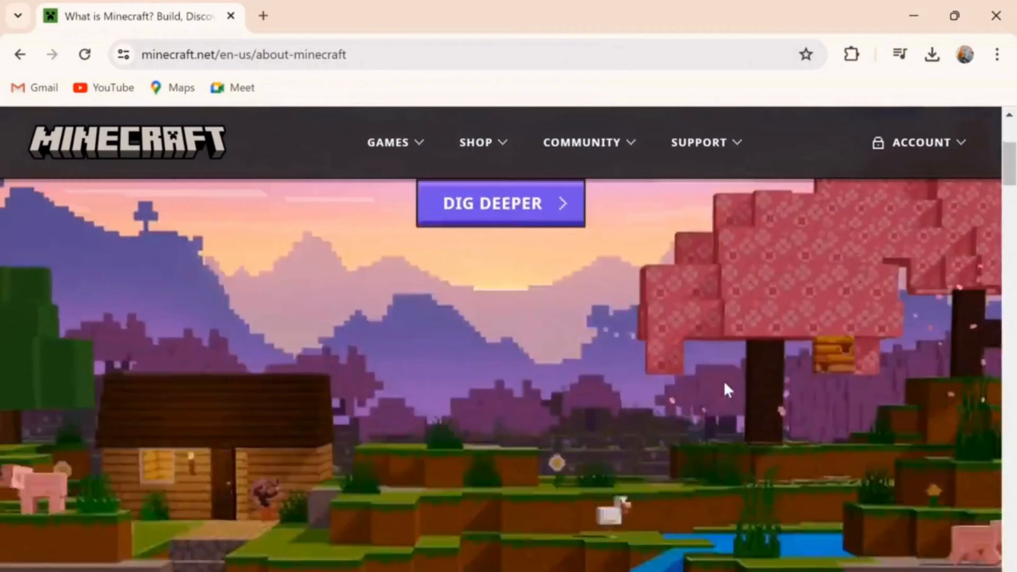
{"action": "scroll", "scroll_direction": "down", "scroll_amount": 3}
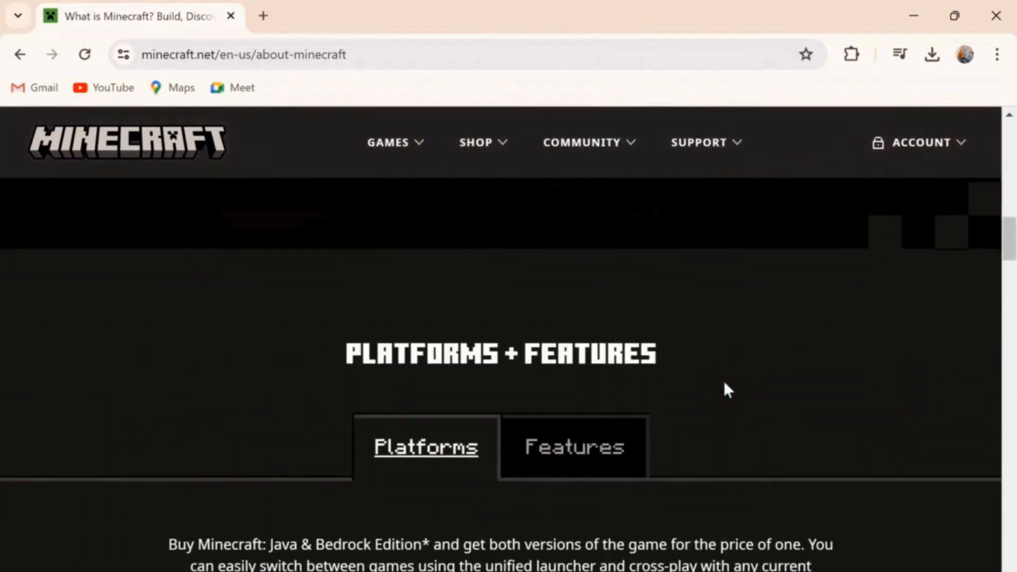
{"action": "scroll", "scroll_direction": "down", "scroll_amount": 3}
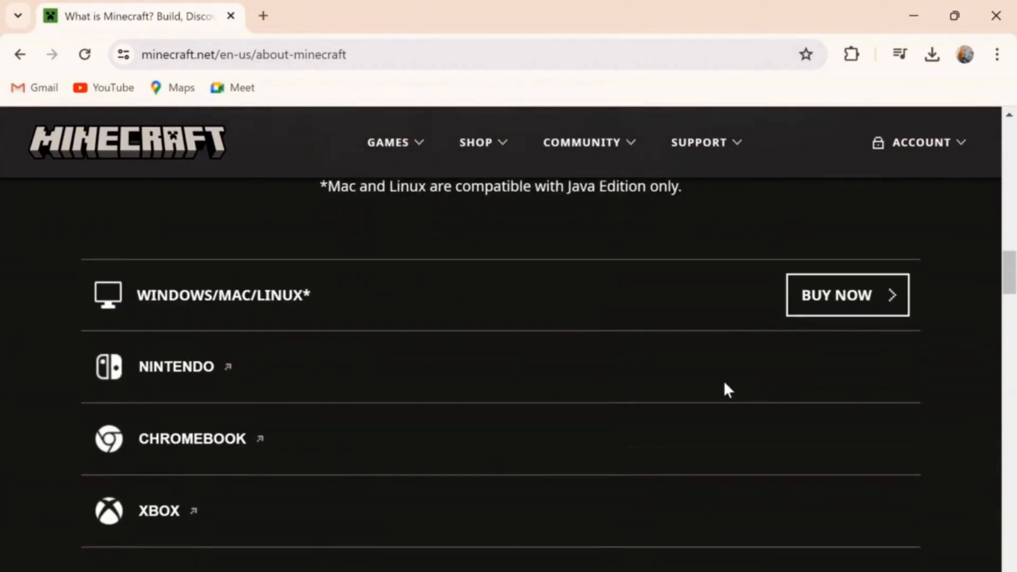
{"action": "mouse_move", "coordinate": [627, 273]}
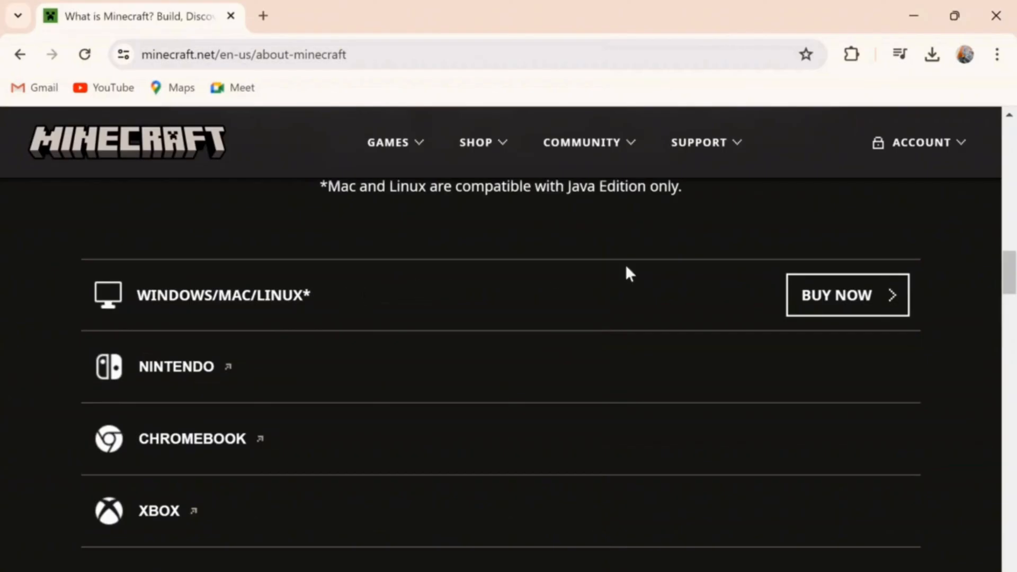
{"action": "mouse_move", "coordinate": [856, 295]}
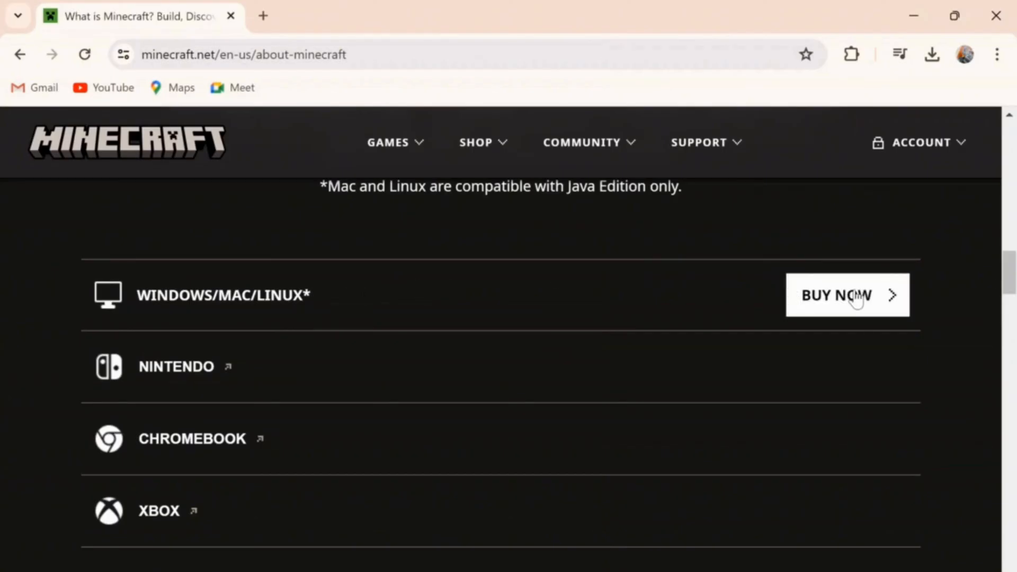
{"action": "left_click", "coordinate": [846, 295]}
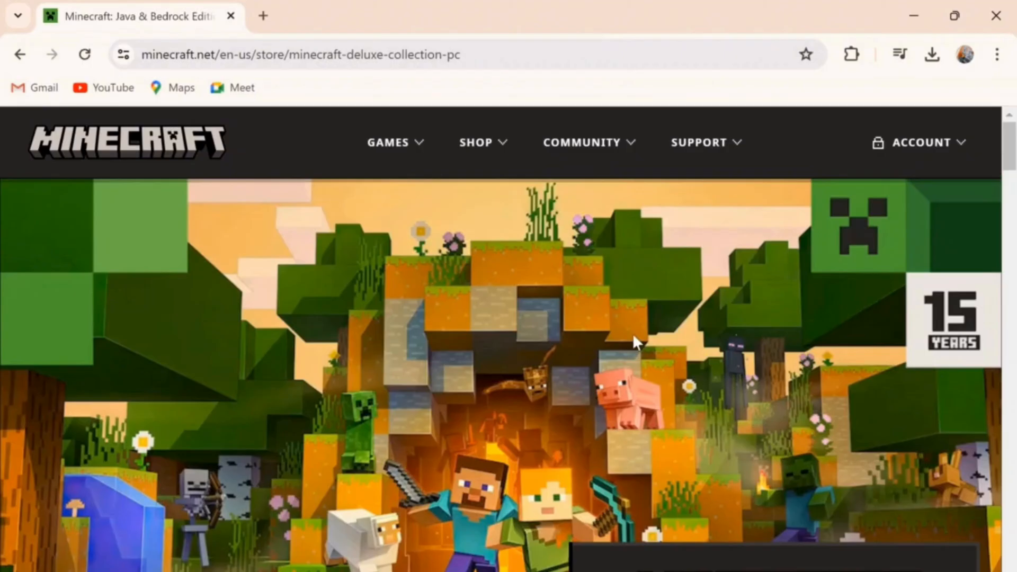
Scroll the version list to pick the $14.99 'Minecraft' card over Deluxe Collection
{"action": "scroll", "scroll_direction": "down", "scroll_amount": 3}
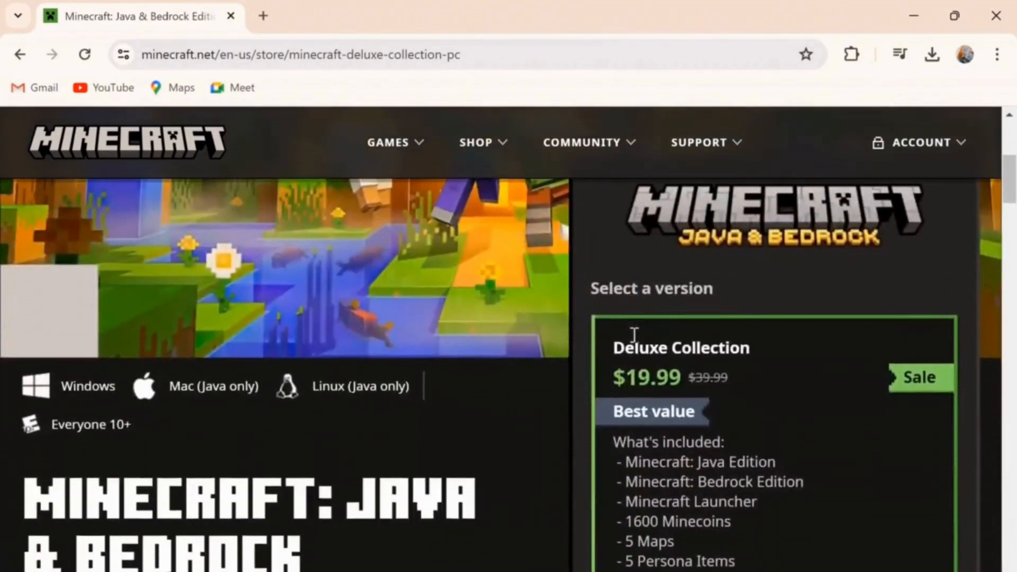
{"action": "scroll", "scroll_direction": "down", "scroll_amount": 3}
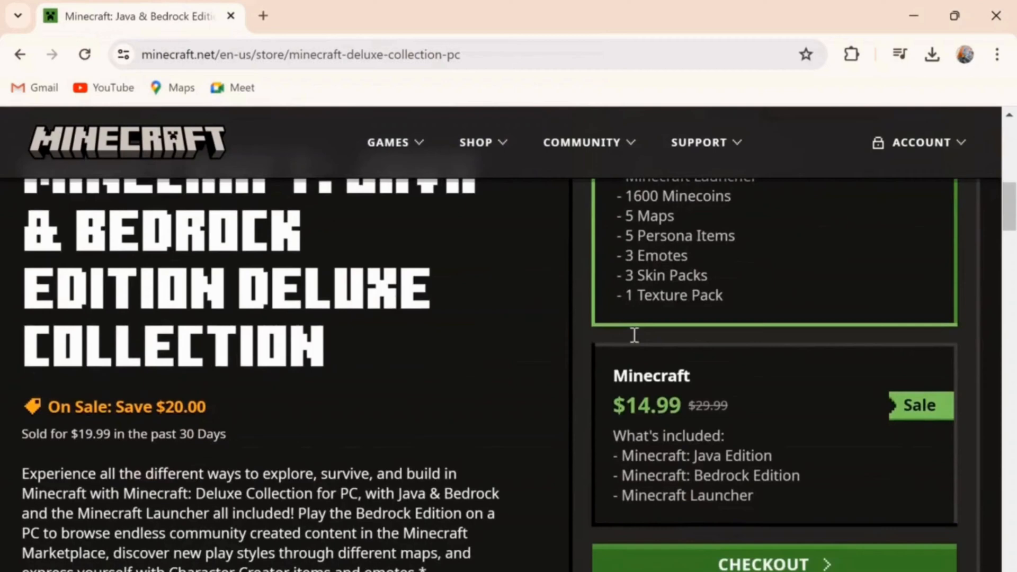
{"action": "scroll", "scroll_direction": "up", "scroll_amount": 3}
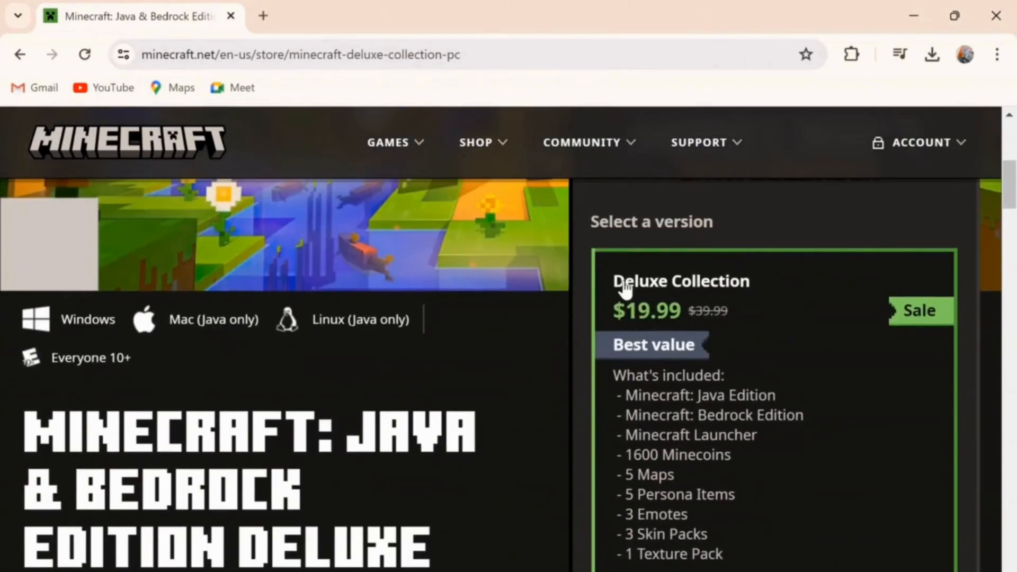
{"action": "mouse_move", "coordinate": [678, 266]}
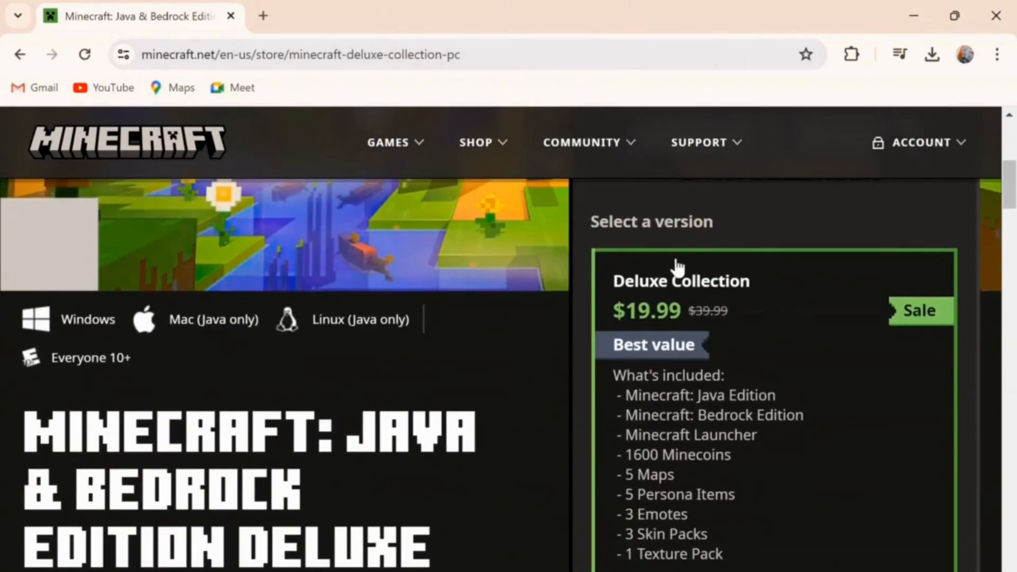
{"action": "scroll", "scroll_direction": "down", "scroll_amount": 3}
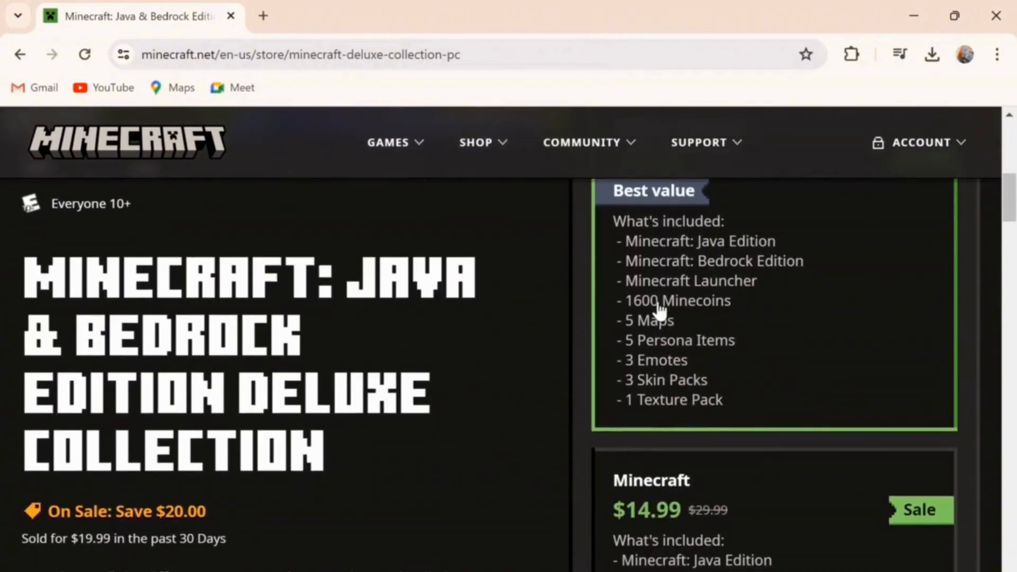
{"action": "mouse_move", "coordinate": [619, 486]}
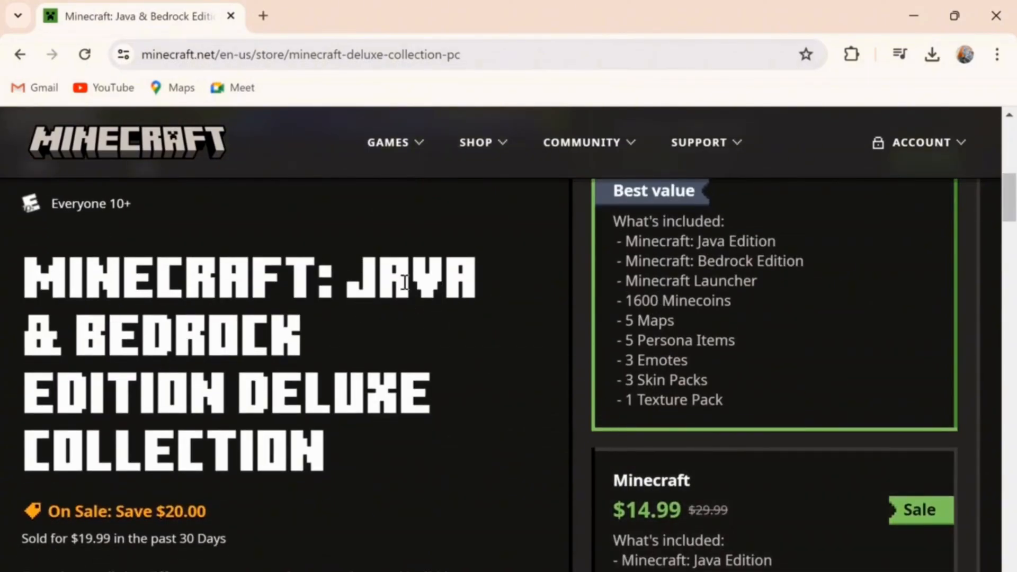
{"action": "mouse_move", "coordinate": [275, 301]}
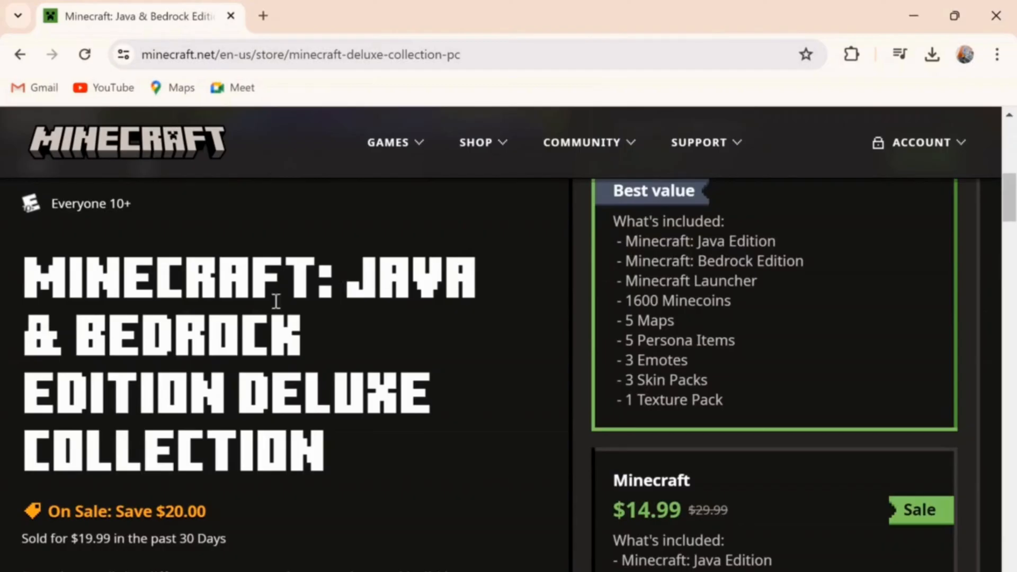
{"action": "mouse_move", "coordinate": [400, 335]}
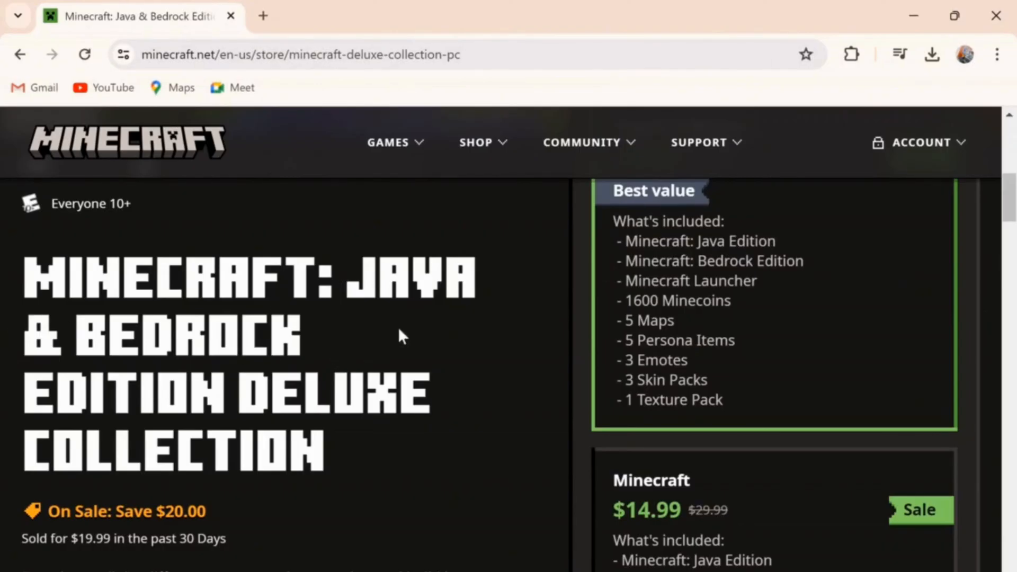
{"action": "mouse_move", "coordinate": [651, 494]}
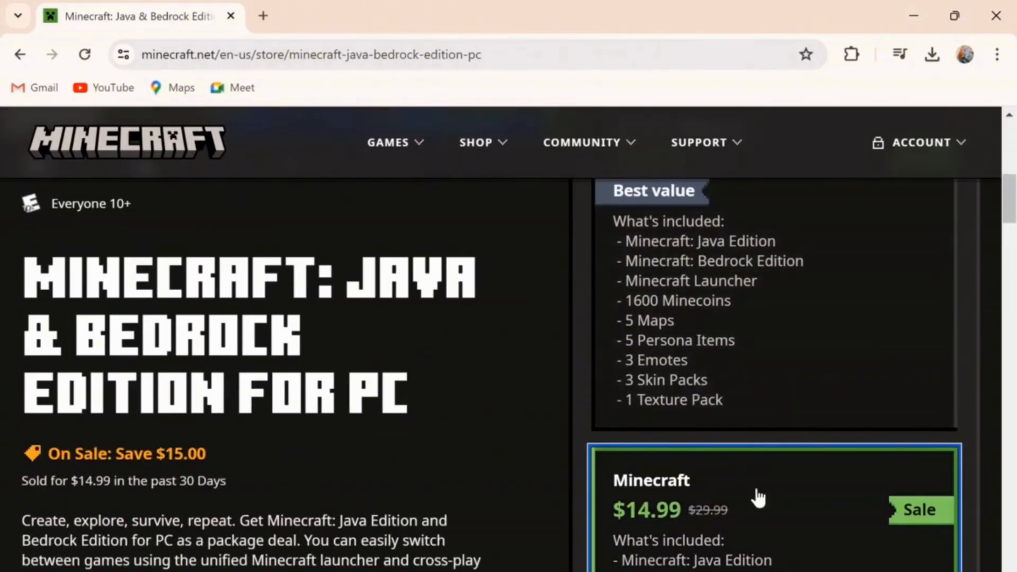
{"action": "scroll", "scroll_direction": "down", "scroll_amount": 3}
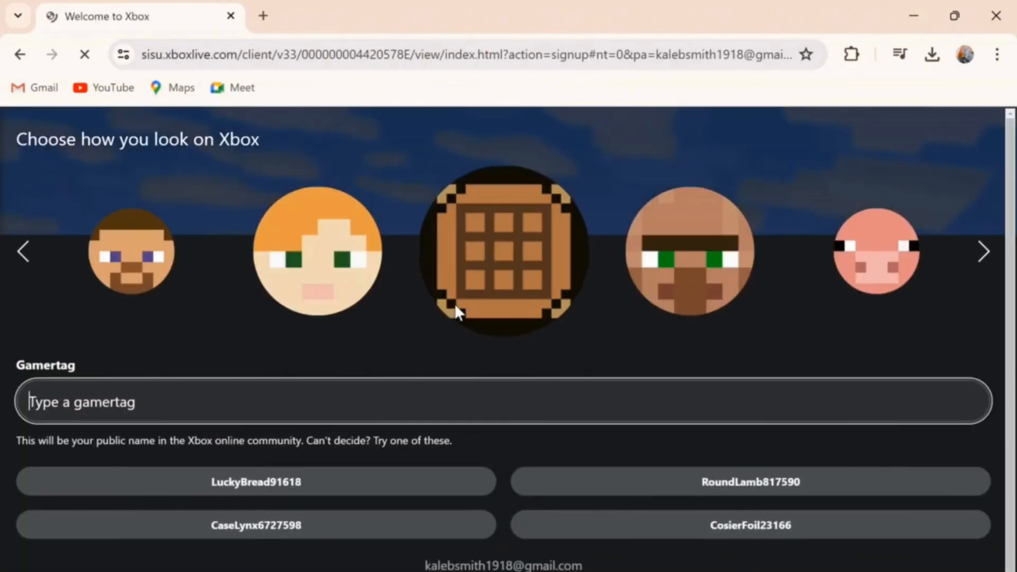
Scroll down and proceed through Checkout to the Xbox avatar and gamertag page
{"action": "scroll", "scroll_direction": "down", "scroll_amount": 3}
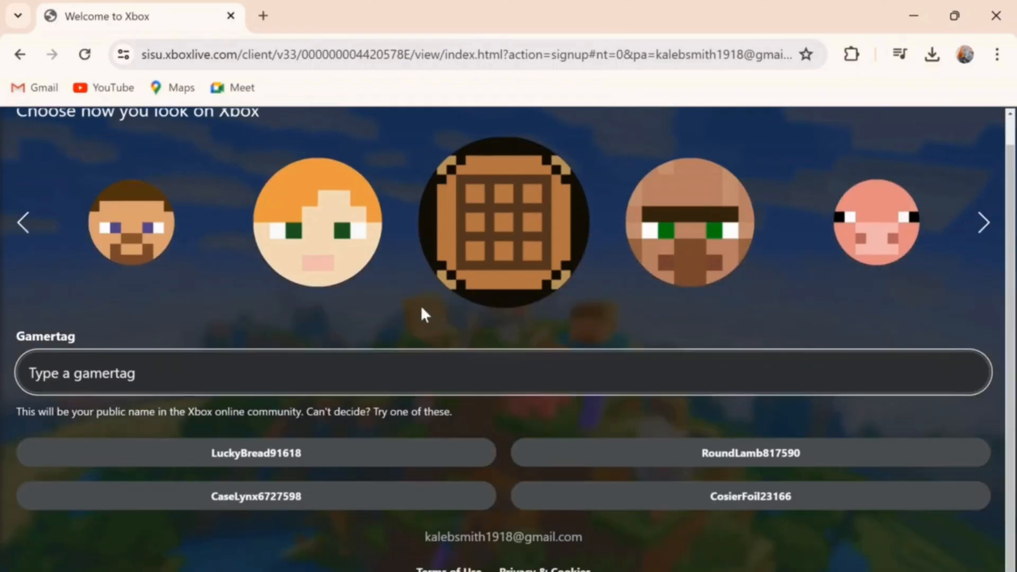
{"action": "mouse_move", "coordinate": [246, 474]}
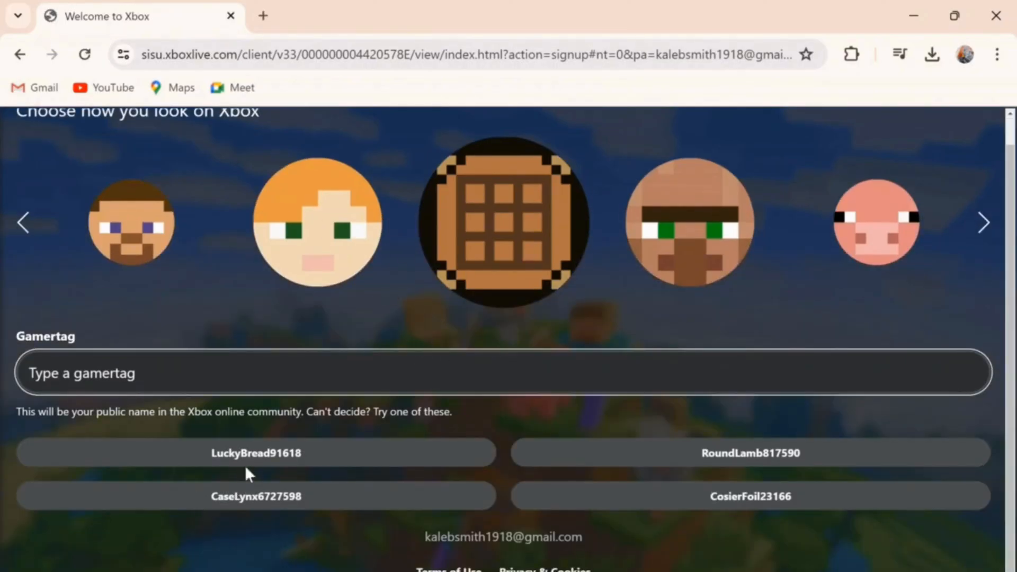
{"action": "left_click", "coordinate": [256, 451]}
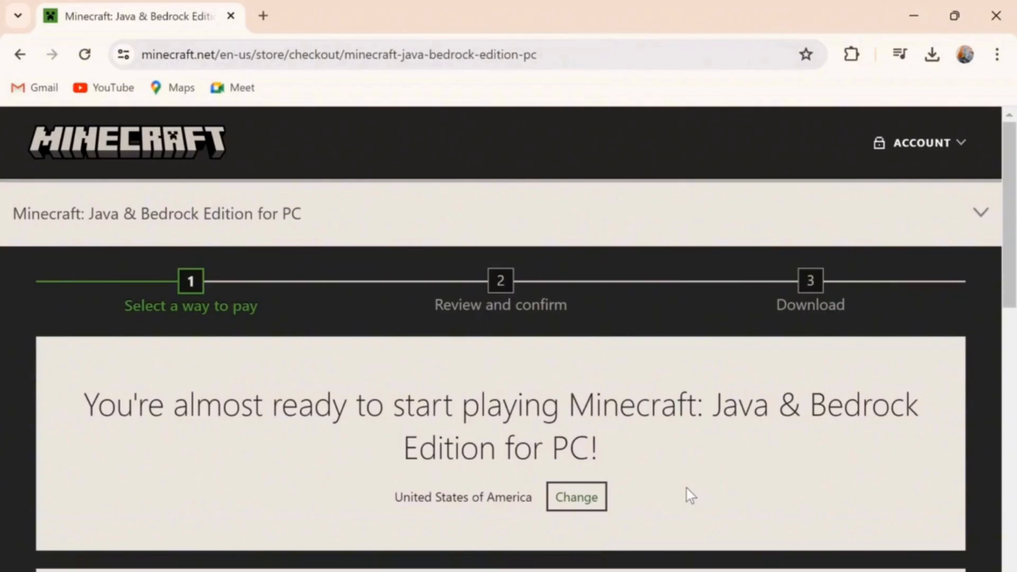
Scroll down the Java & Bedrock Edition checkout and continue with NEXT
{"action": "scroll", "scroll_direction": "down", "scroll_amount": 3}
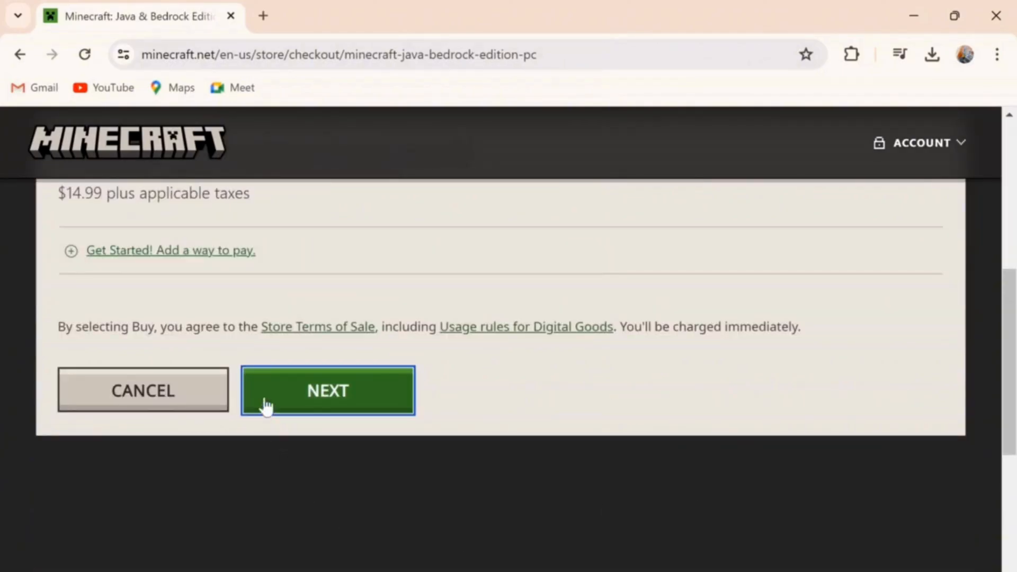
{"action": "left_click", "coordinate": [327, 389]}
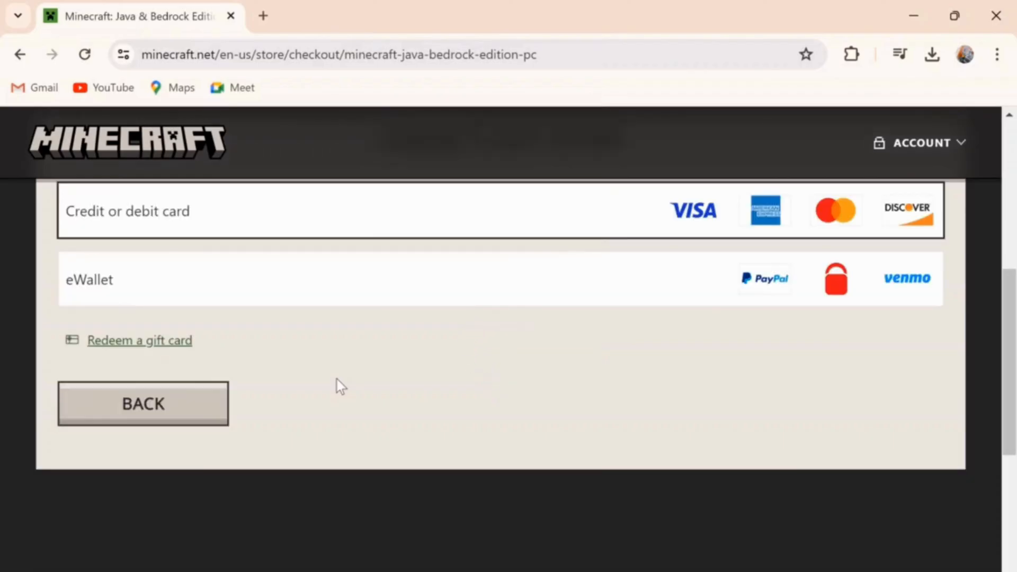
{"action": "scroll", "scroll_direction": "up", "scroll_amount": 3}
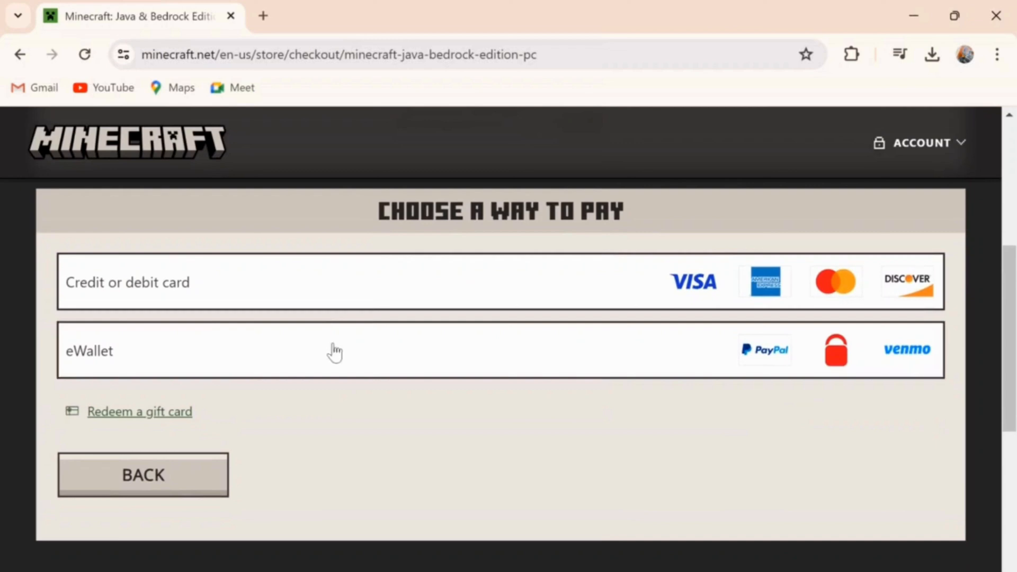
{"action": "mouse_move", "coordinate": [962, 379]}
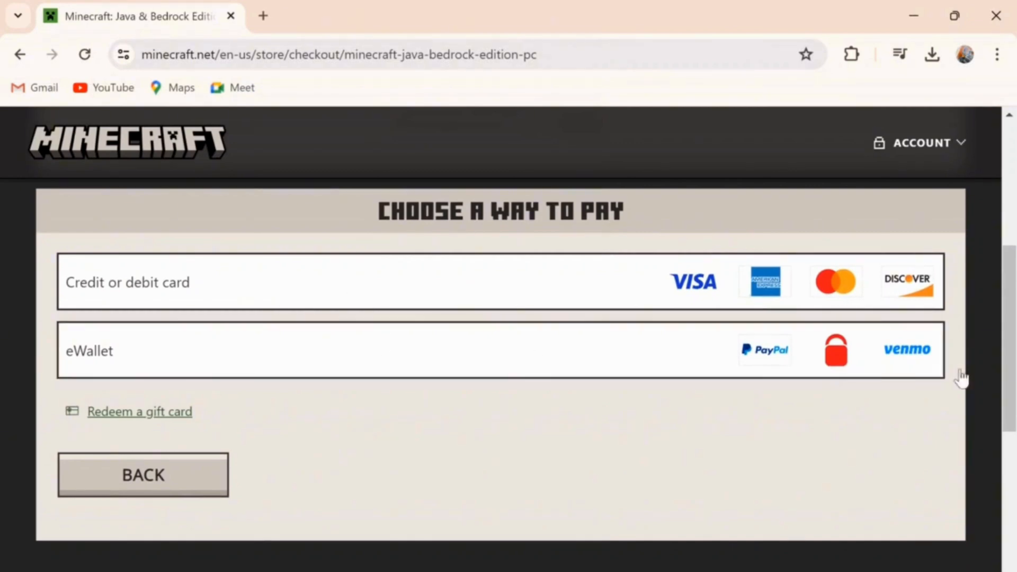
{"action": "mouse_move", "coordinate": [686, 483]}
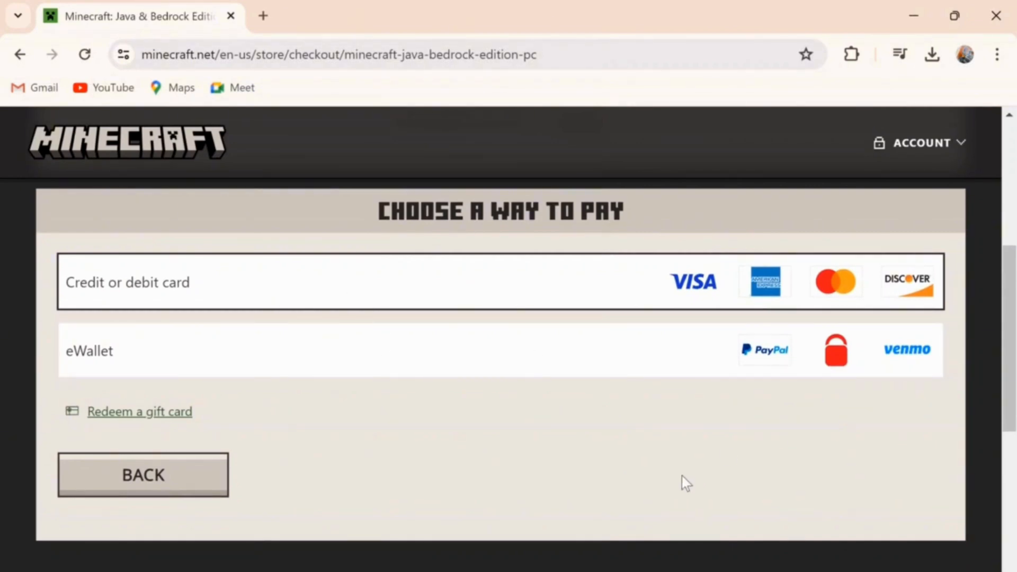